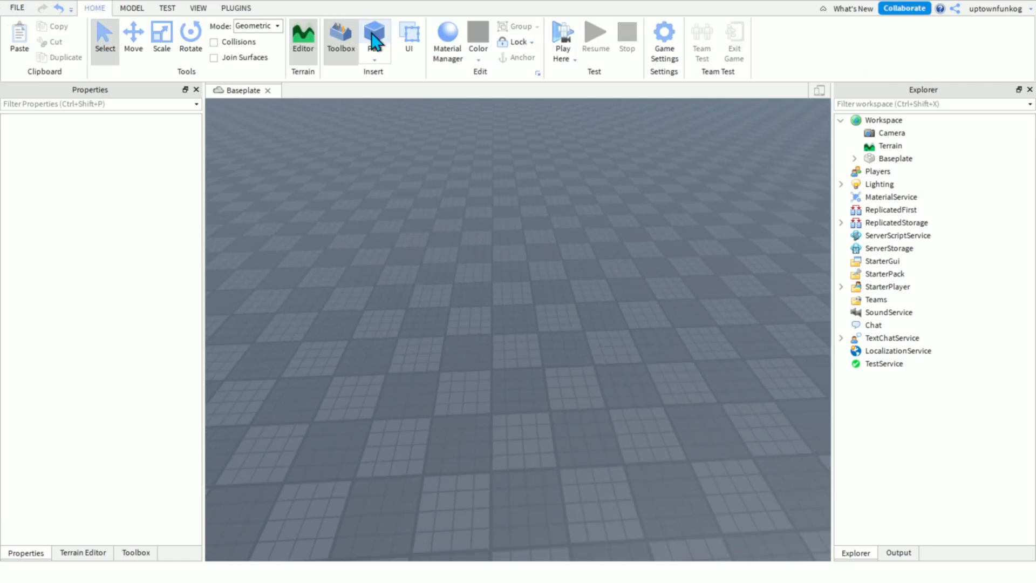
# Insert a new block Part into the Workspace and begin renaming it Popup
pyautogui.click(373, 33)
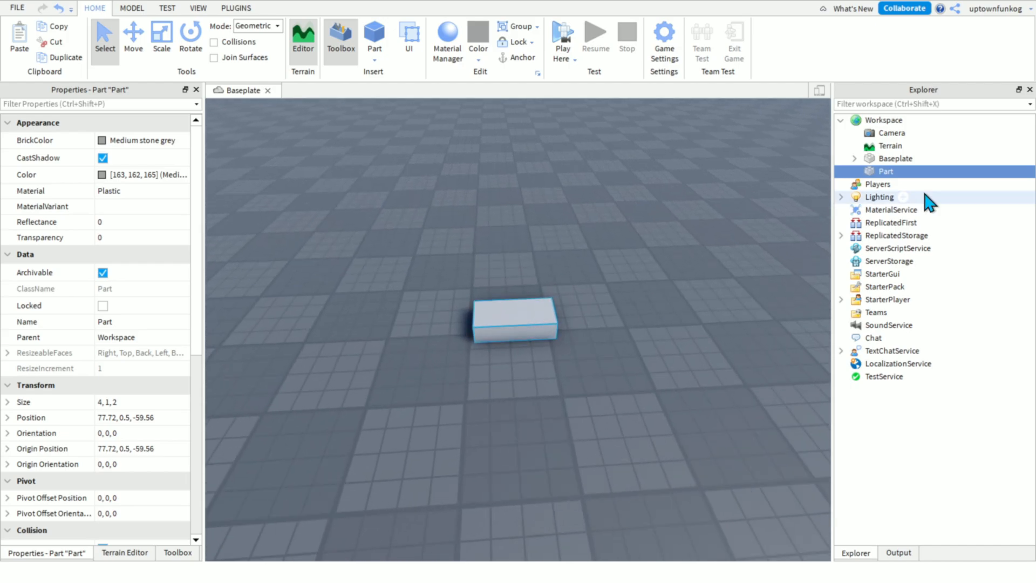
pyautogui.doubleClick(881, 170)
pyautogui.write('Popup')
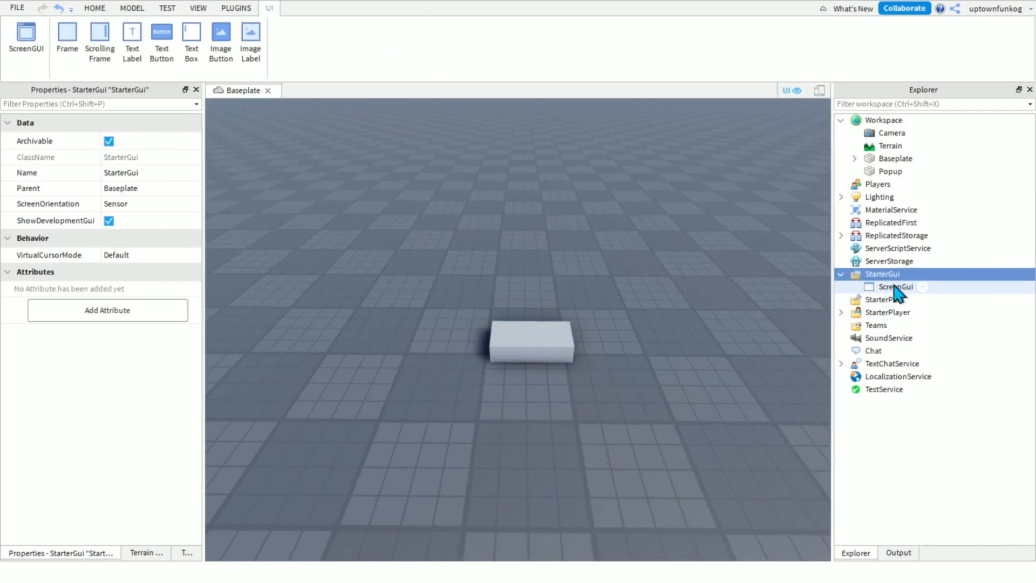
# Rename the new ScreenGui under StarterGui to Popup
pyautogui.doubleClick(896, 287)
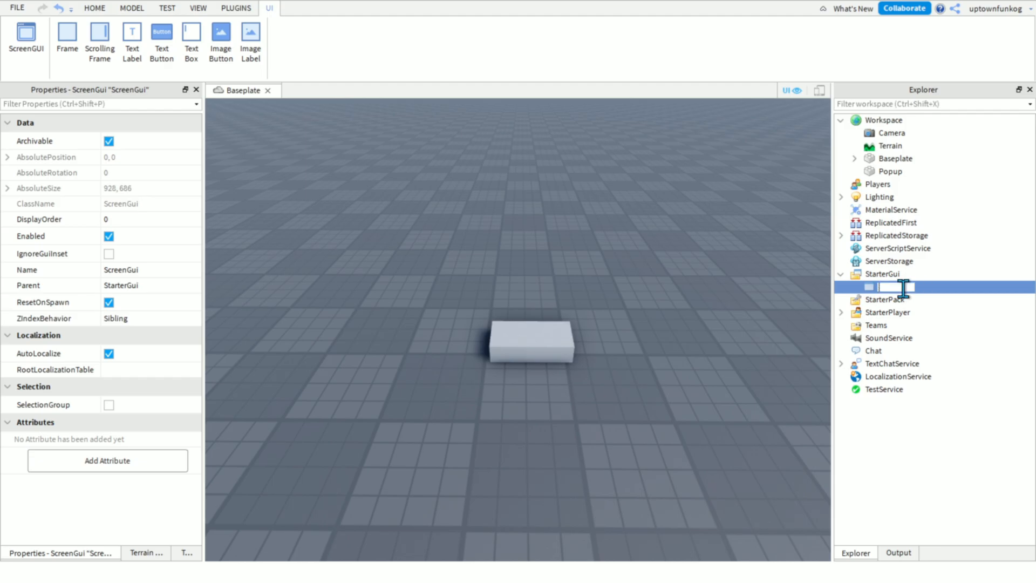
pyautogui.write('Popup')
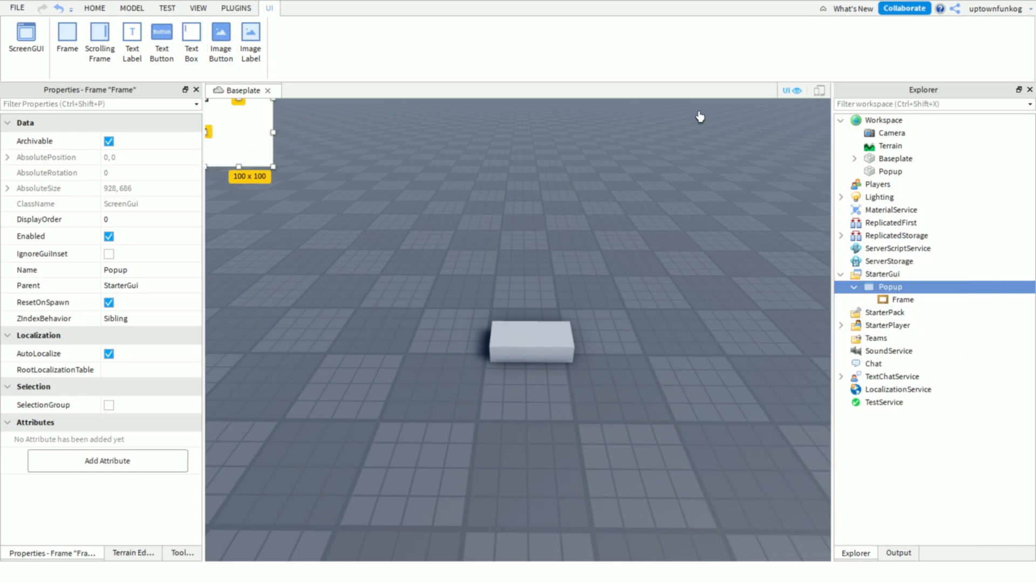
# Add a white Frame inside the Popup ScreenGui and nudge it away from the corner
pyautogui.click(95, 9)
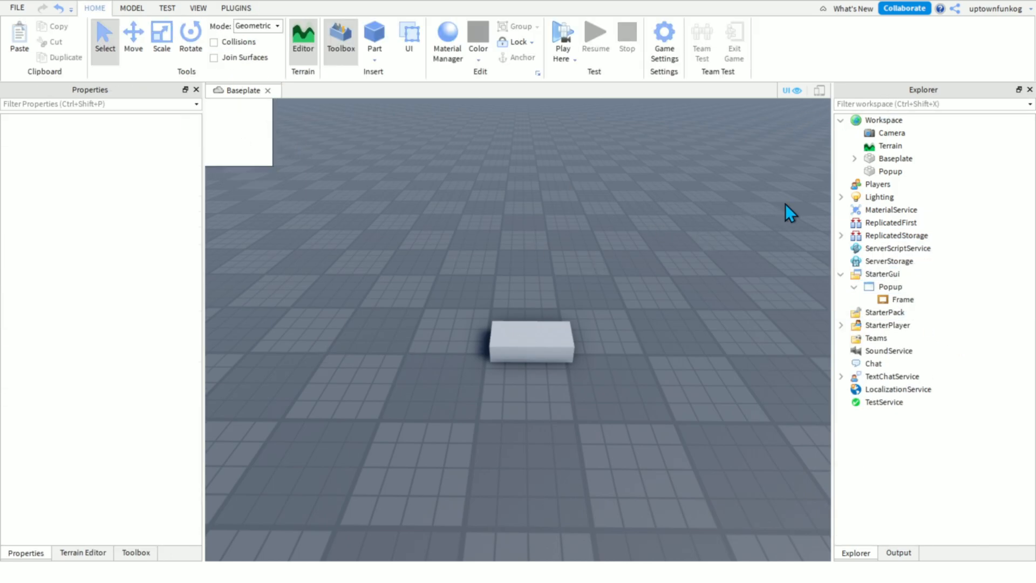
pyautogui.click(889, 287)
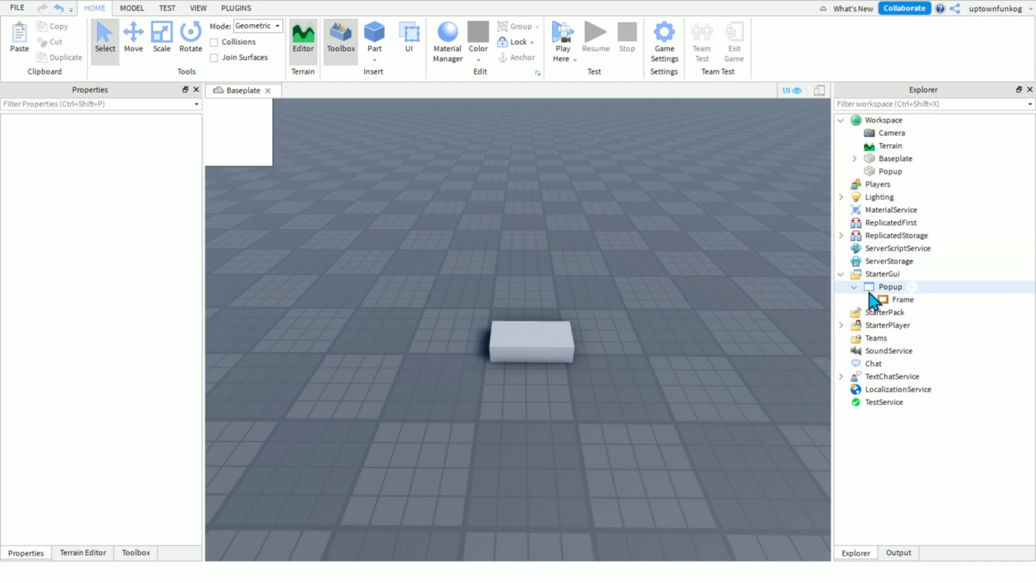
pyautogui.click(903, 300)
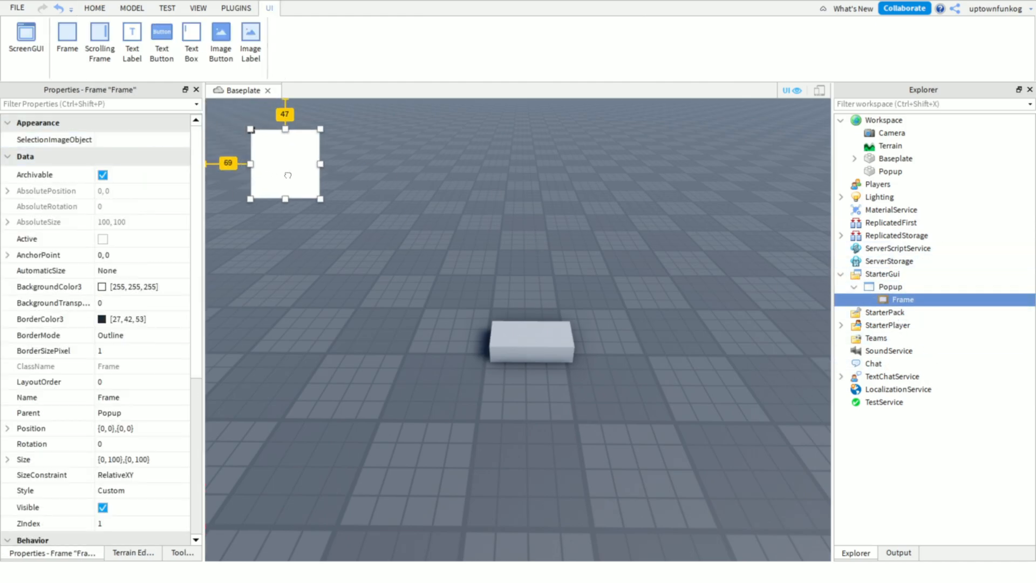
pyautogui.click(95, 8)
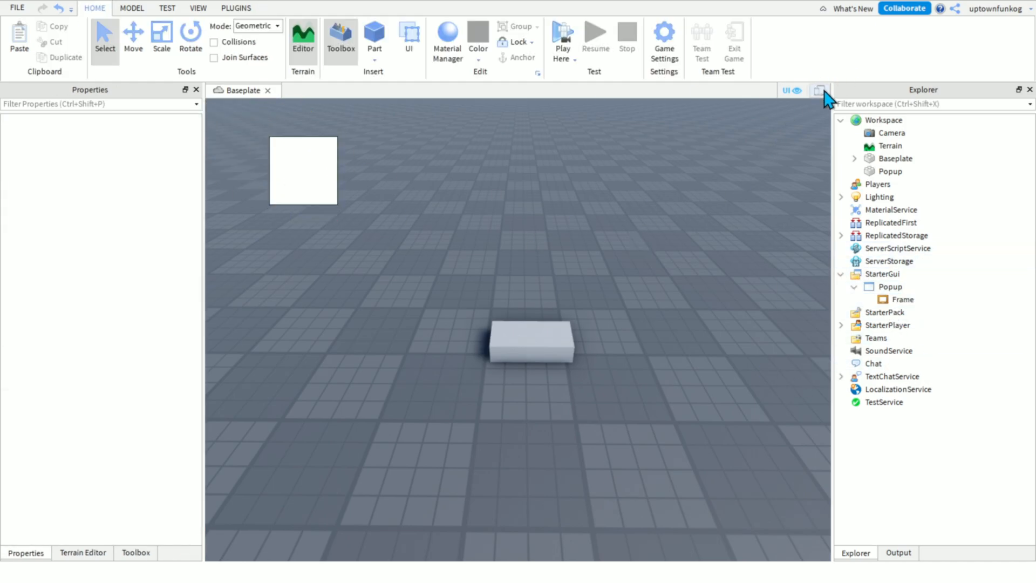
# Preview at device screen size and select the Popup ScreenGui for editing its frame
pyautogui.click(820, 91)
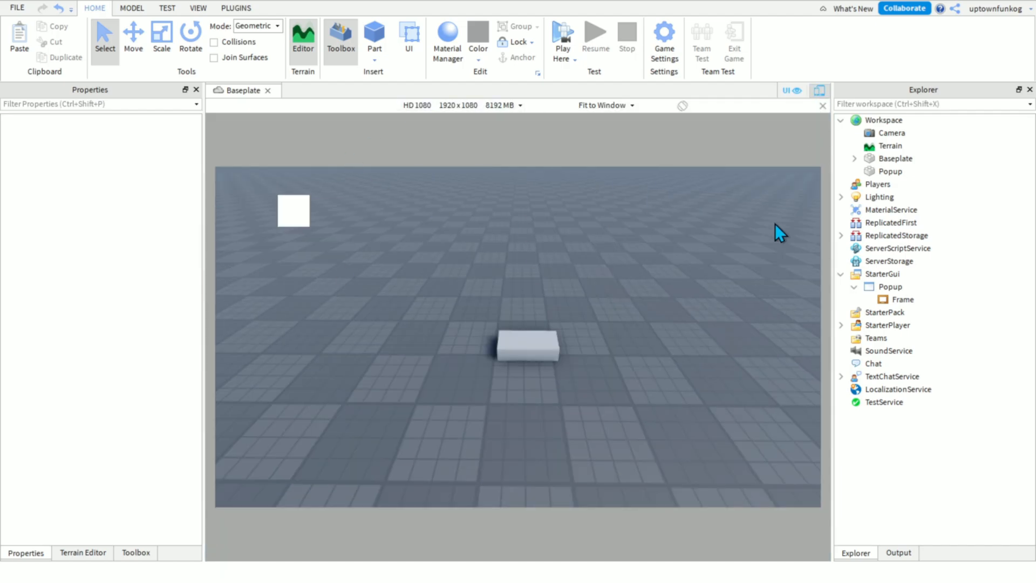
pyautogui.moveTo(670, 186)
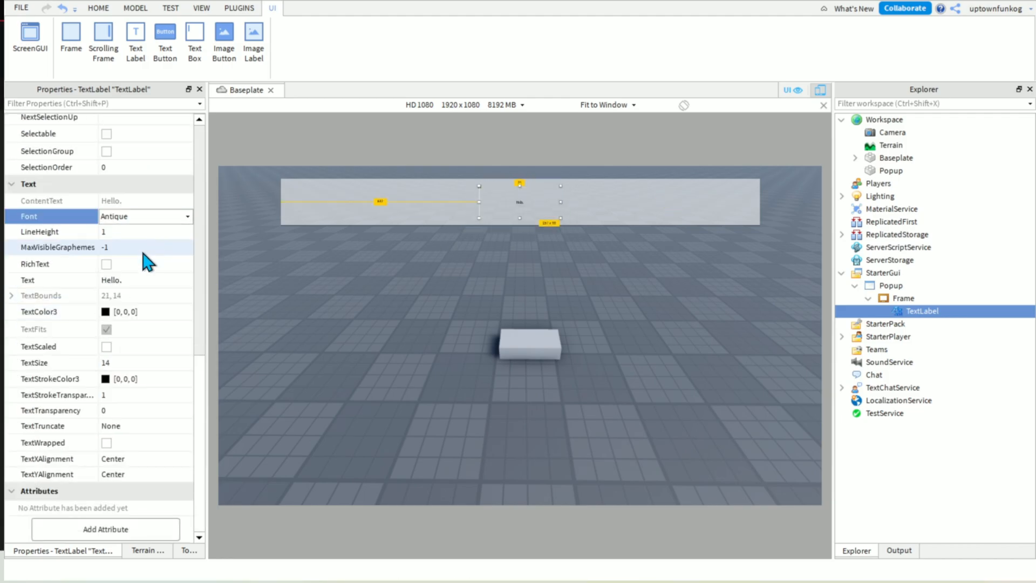
pyautogui.click(891, 287)
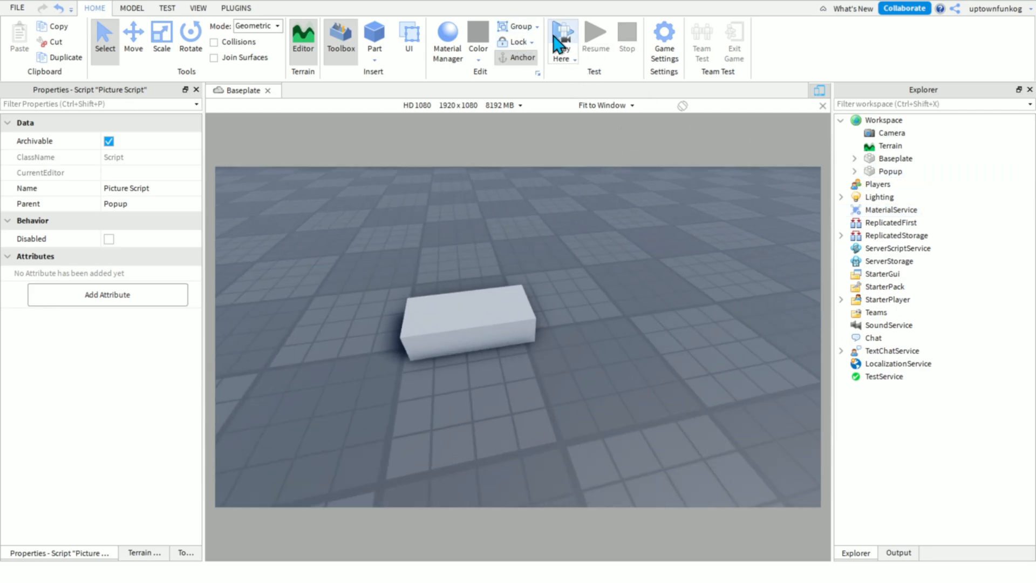
# Play-test the place with Play Here, then return to the Popup part in the Explorer
pyautogui.click(561, 33)
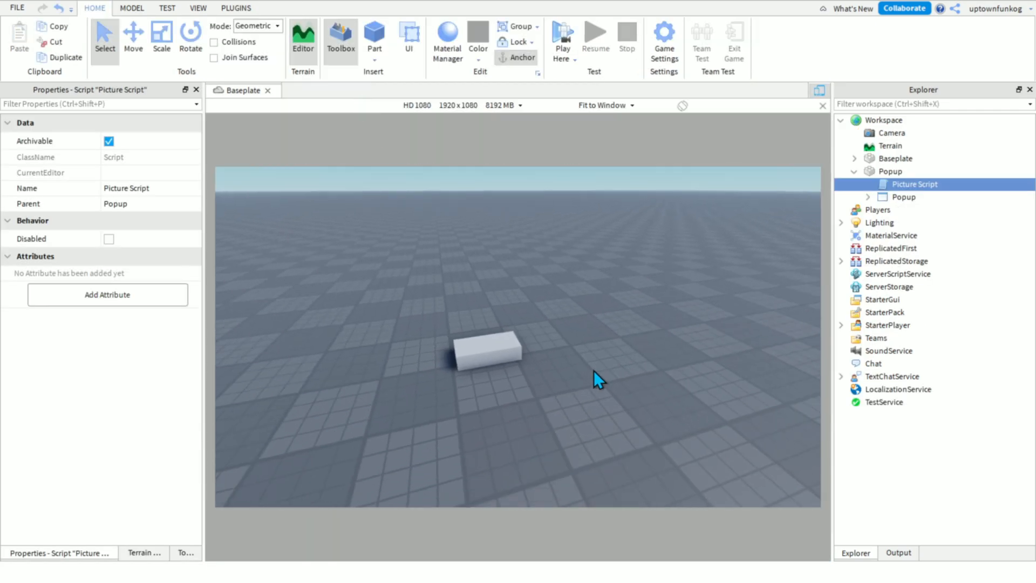
pyautogui.click(889, 170)
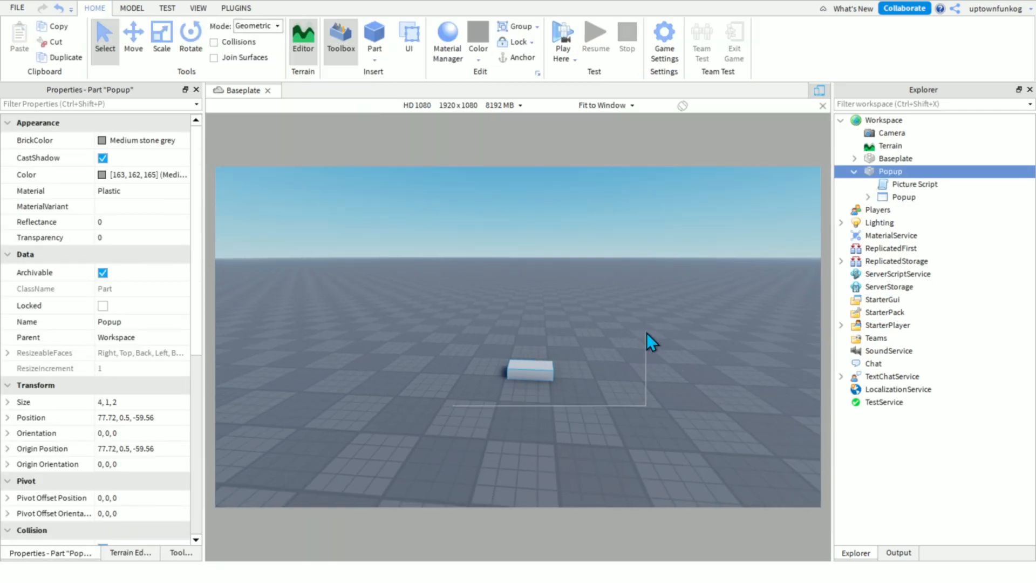